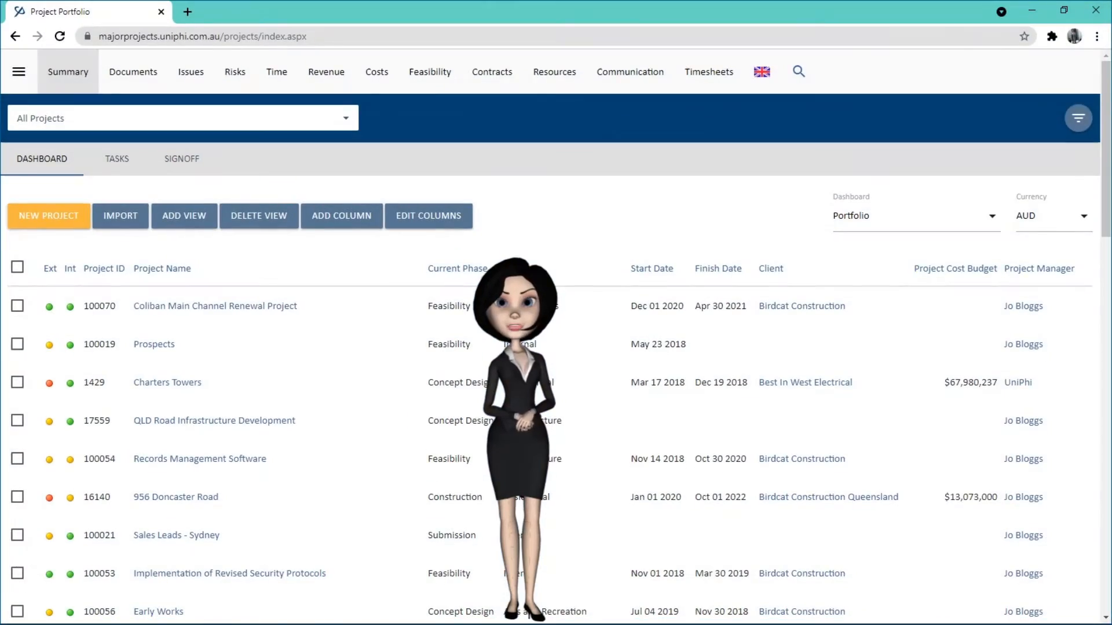
Step: Navigate via Configuration to Project Filters > Custom Fields and scroll to the field list
{"action": "left_click", "coordinate": [19, 71]}
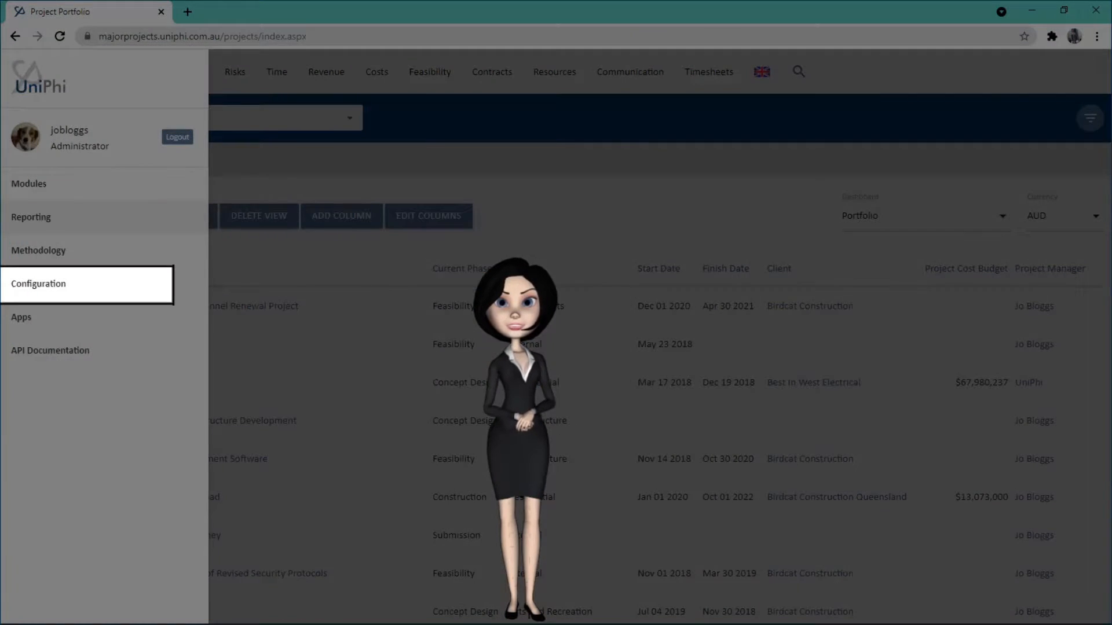
{"action": "left_click", "coordinate": [38, 284]}
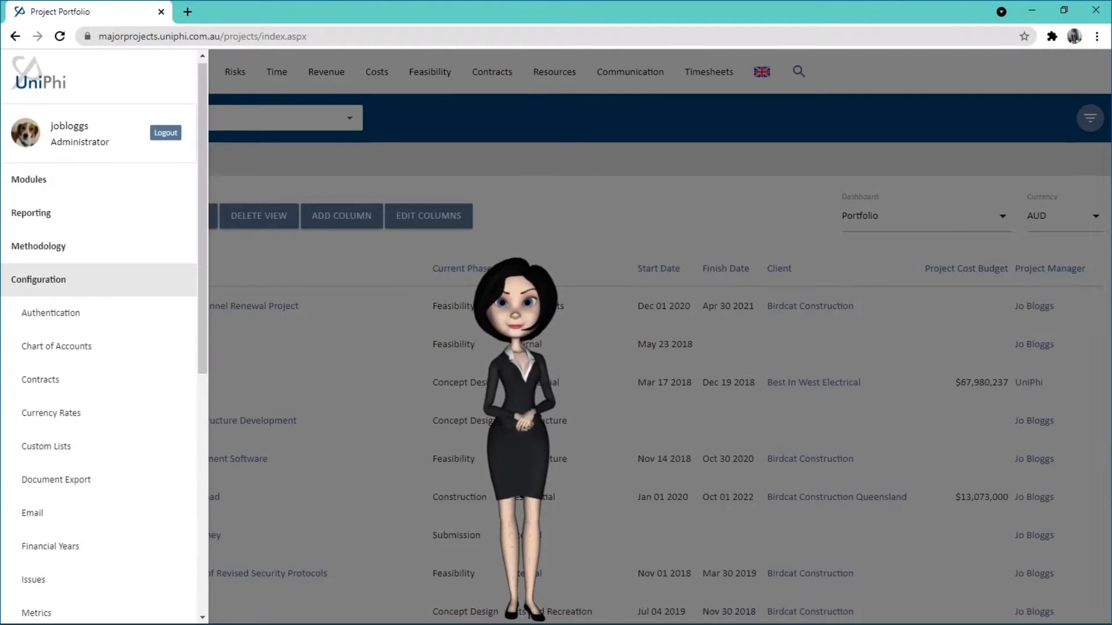
{"action": "left_click", "coordinate": [35, 405]}
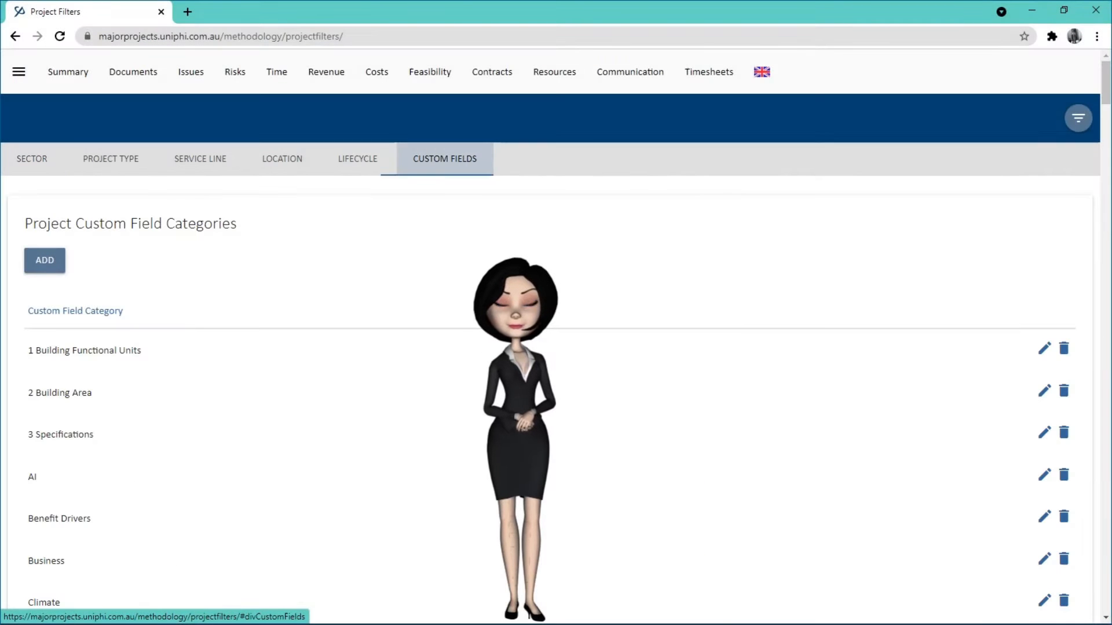
{"action": "scroll", "scroll_direction": "down", "scroll_amount": 3}
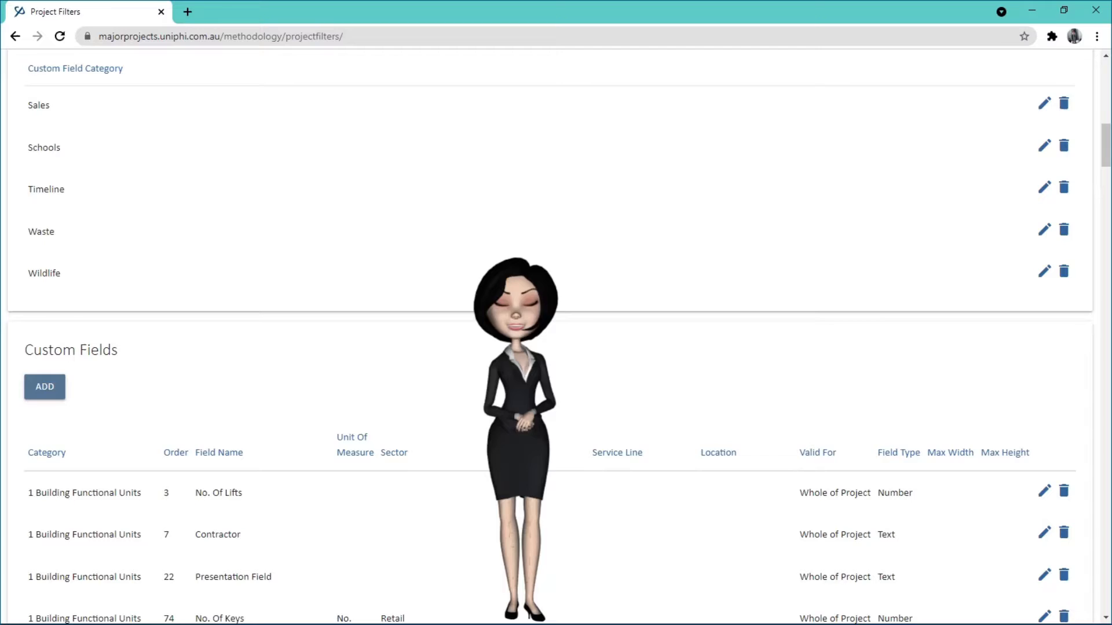
{"action": "scroll", "scroll_direction": "down", "scroll_amount": 3}
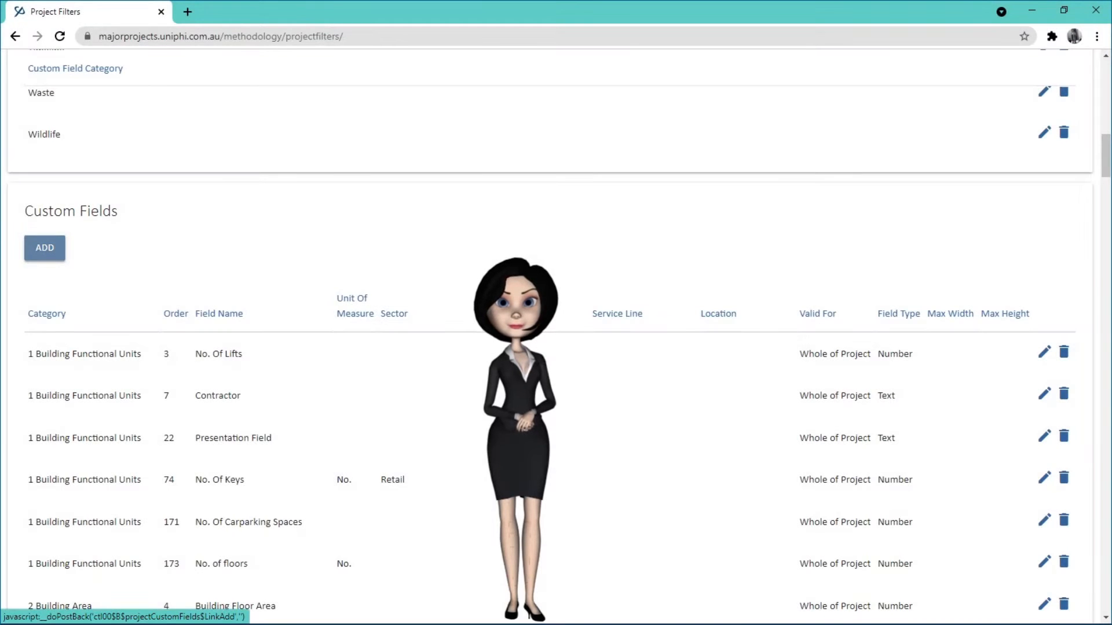
Step: Add and save 'No. of rooms' as a Number field with unit 'No.' under 1 Building Functional Units
{"action": "left_click", "coordinate": [44, 247]}
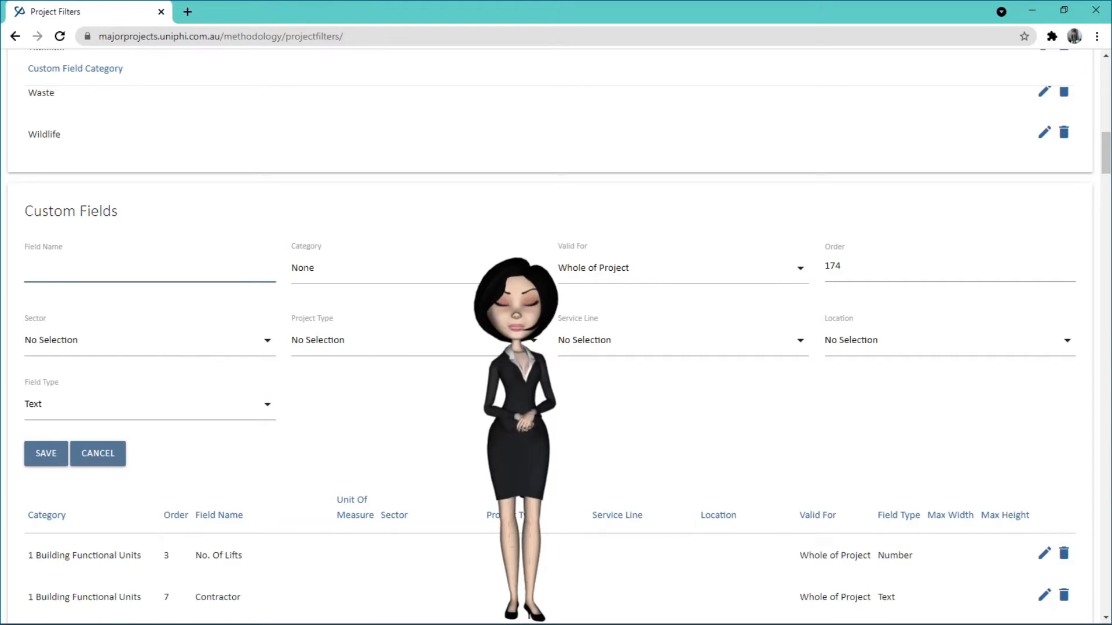
{"action": "type", "text": "No. of"}
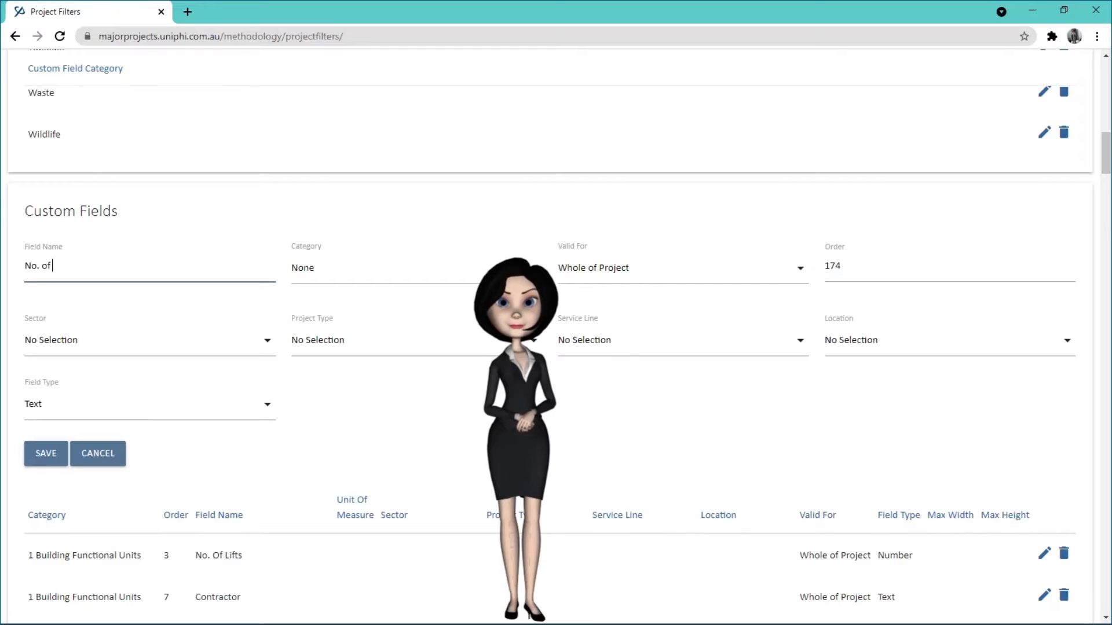
{"action": "left_click", "coordinate": [411, 268]}
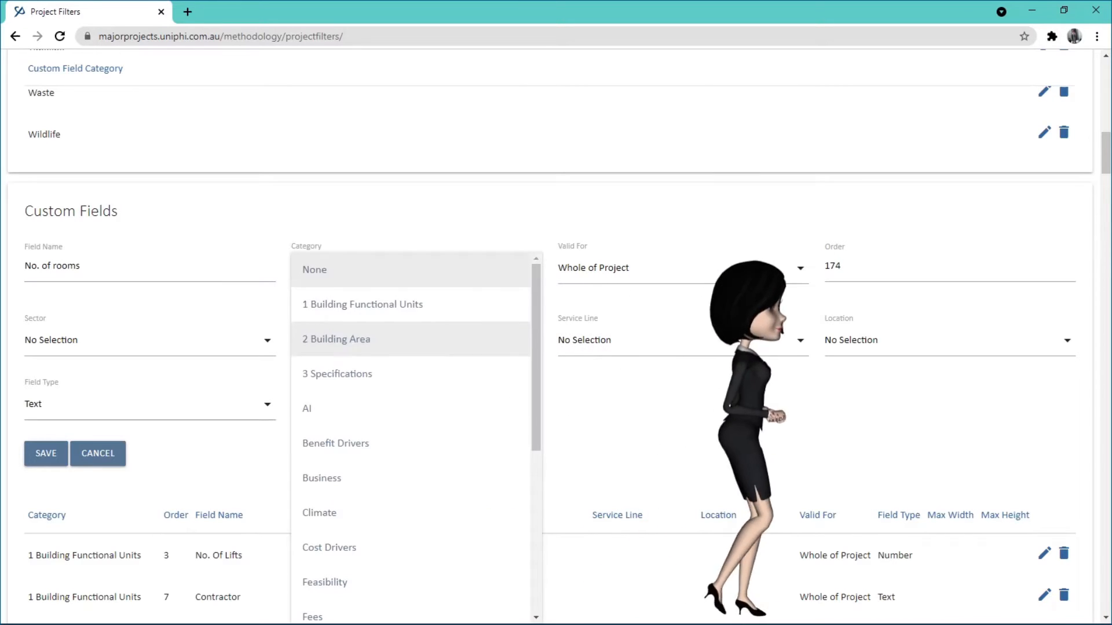
{"action": "left_click", "coordinate": [149, 403]}
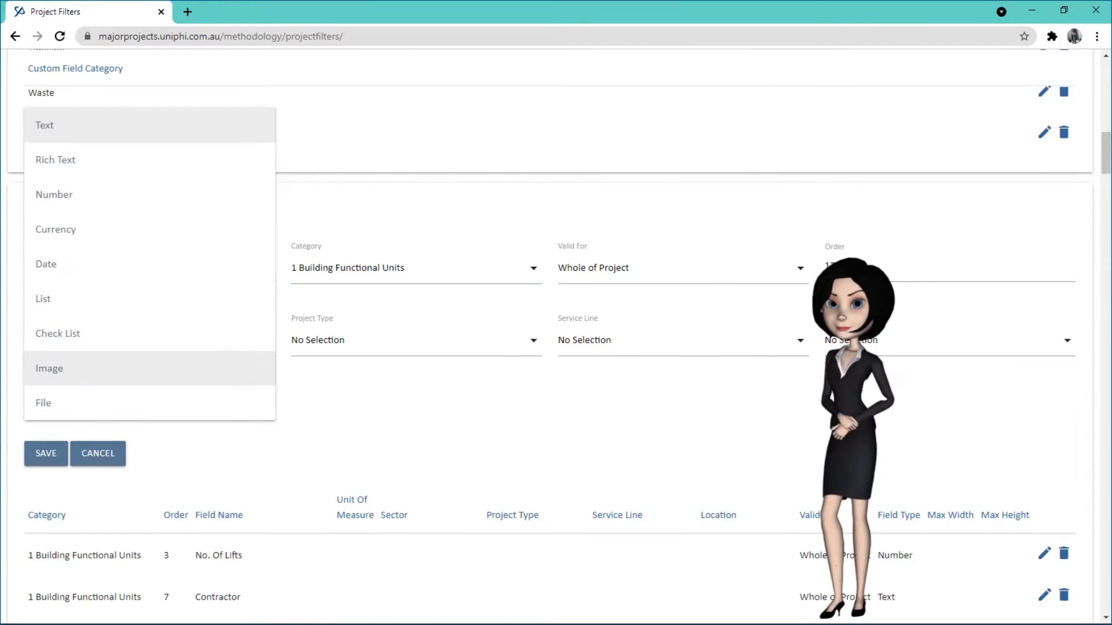
{"action": "left_click", "coordinate": [54, 195]}
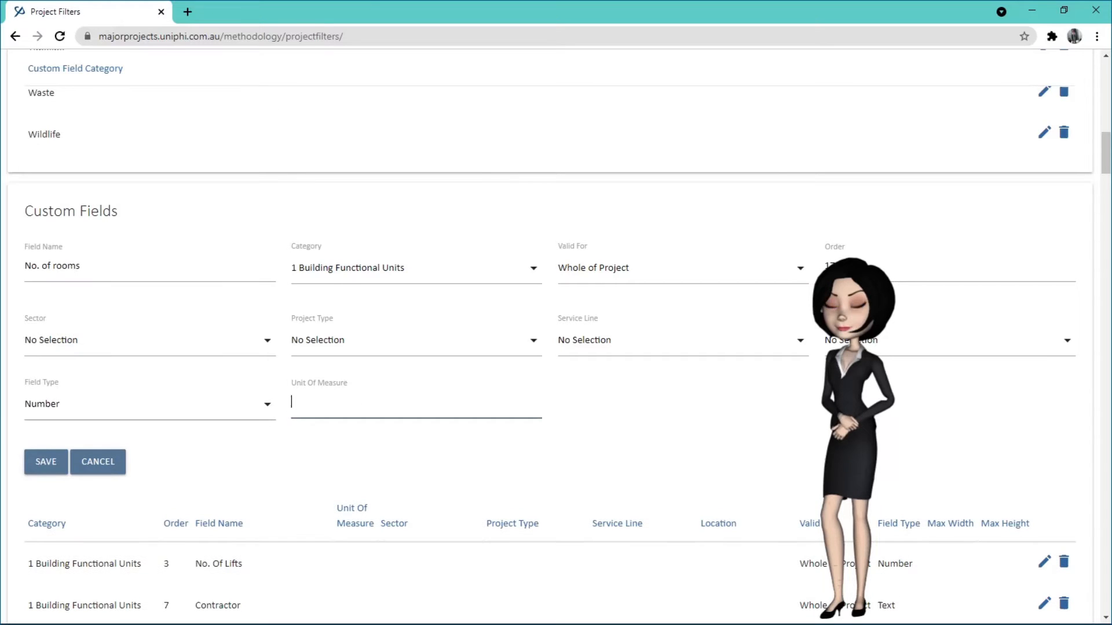
{"action": "type", "text": "No."}
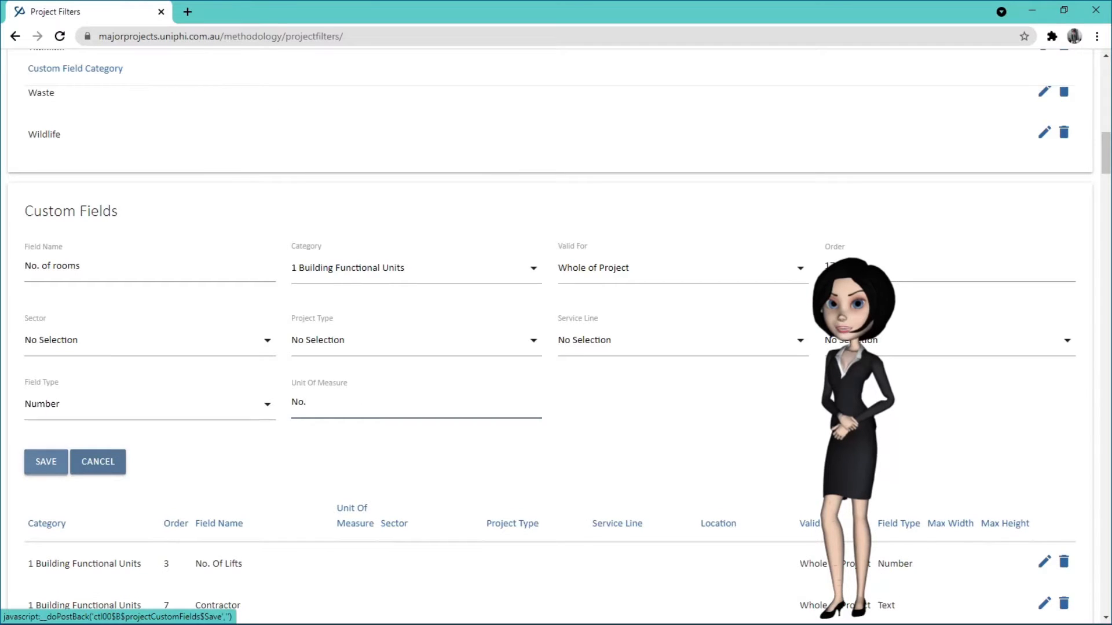
{"action": "left_click", "coordinate": [45, 461]}
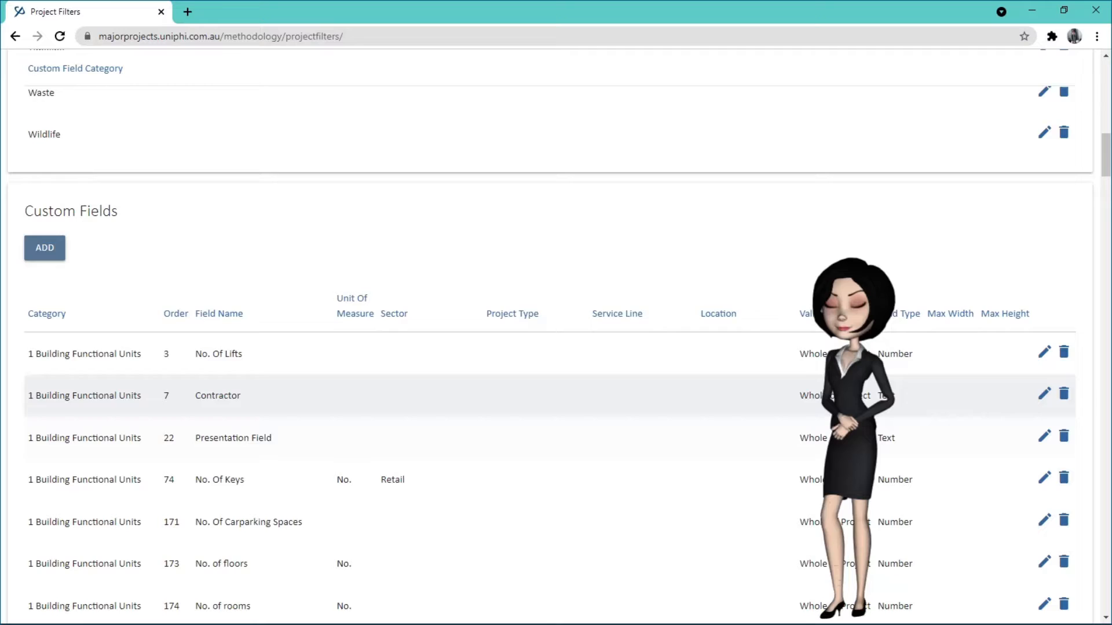
{"action": "scroll", "scroll_direction": "up", "scroll_amount": 3}
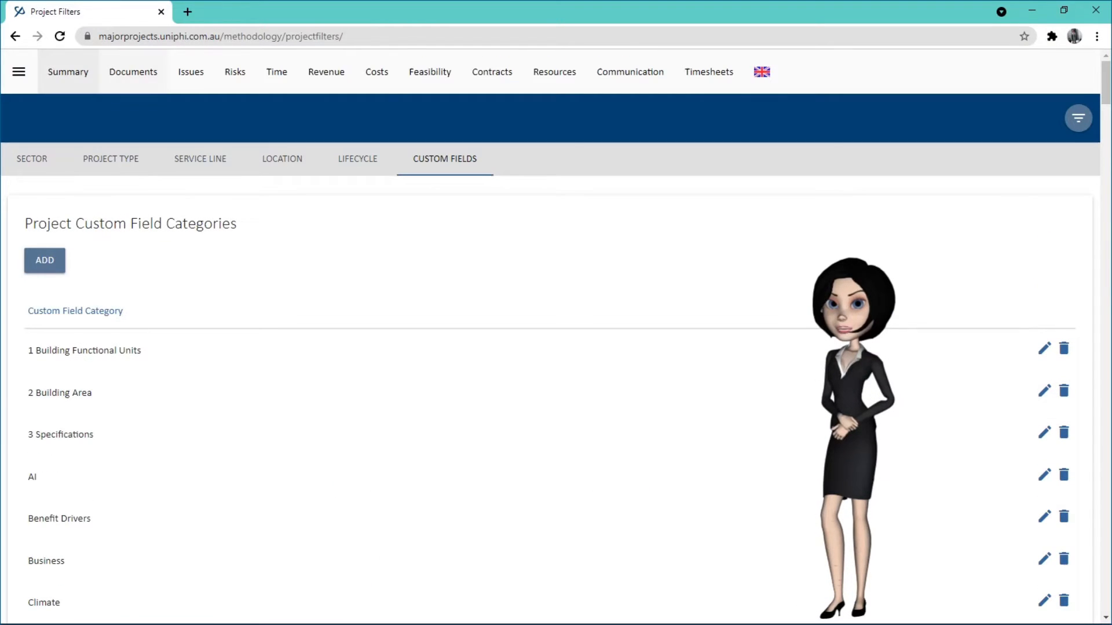
Step: Open Charters Towers from Summary, enter 230 for No. of rooms, and save
{"action": "left_click", "coordinate": [67, 71]}
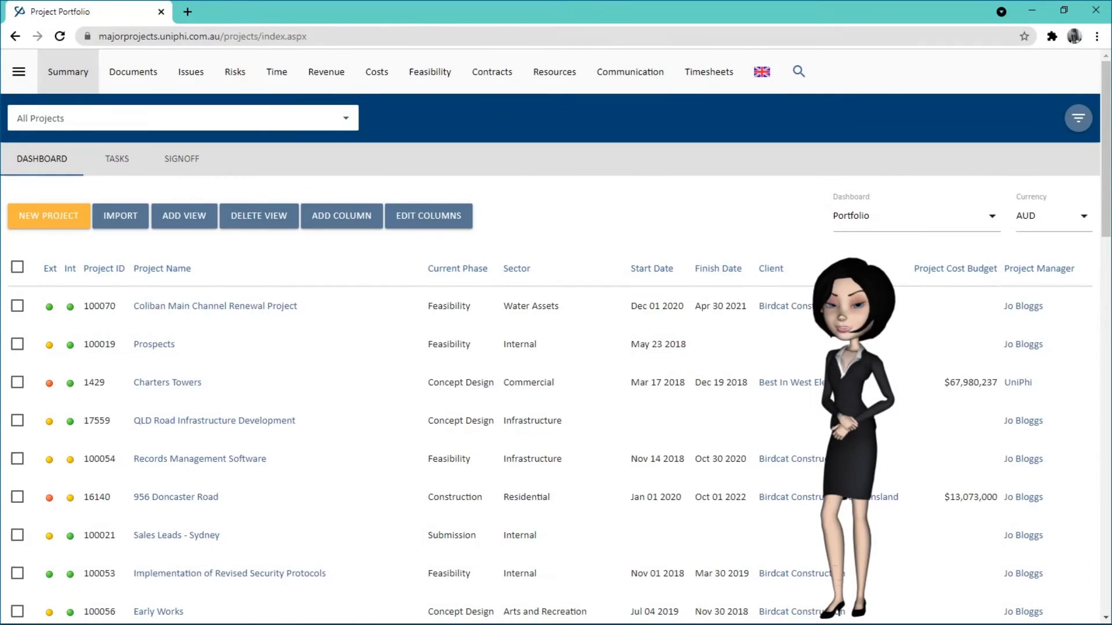
{"action": "left_click", "coordinate": [168, 382]}
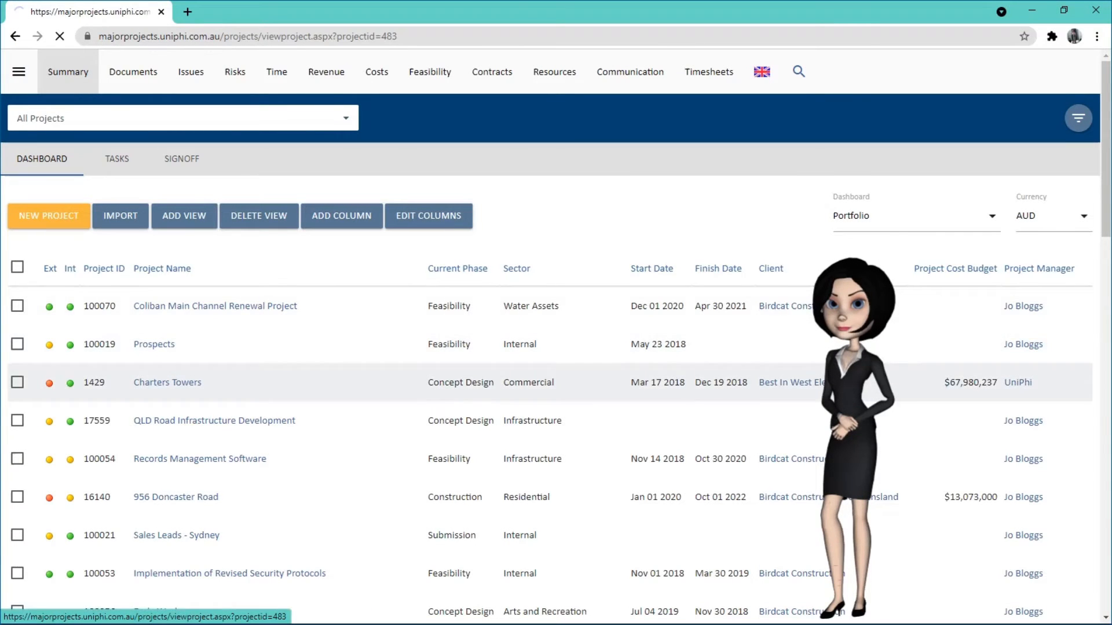
{"action": "left_click", "coordinate": [168, 382]}
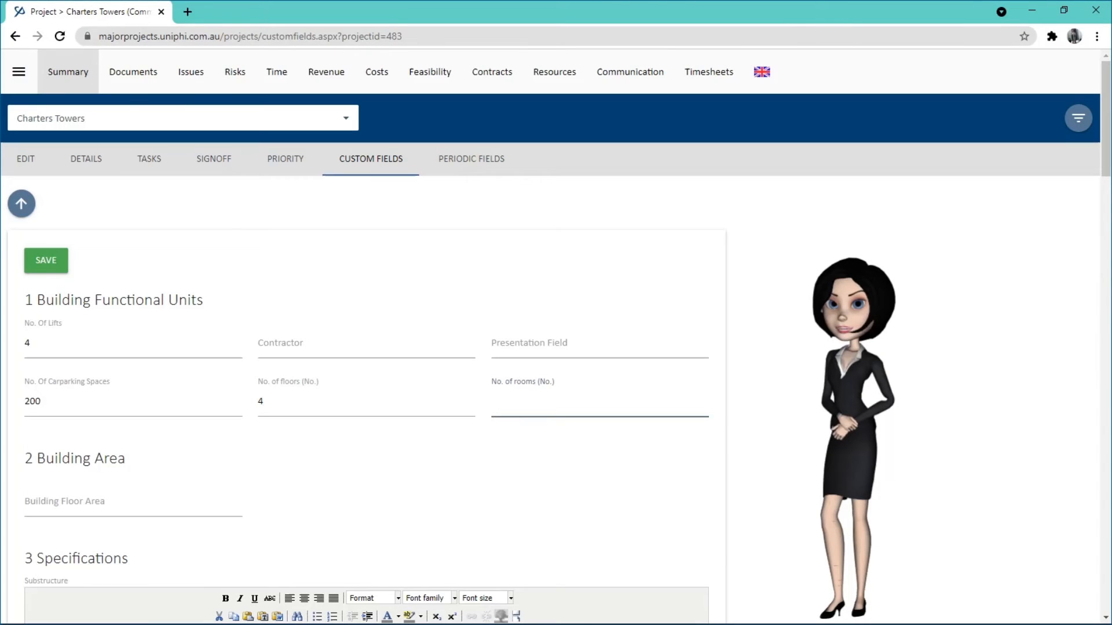
{"action": "type", "text": "230"}
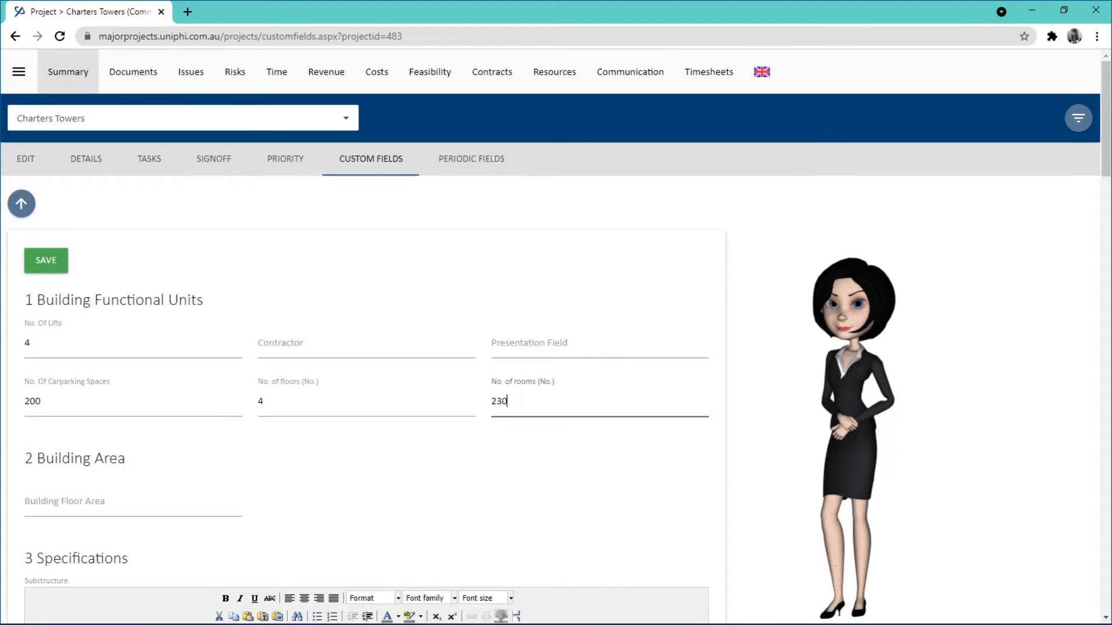
{"action": "left_click", "coordinate": [46, 260]}
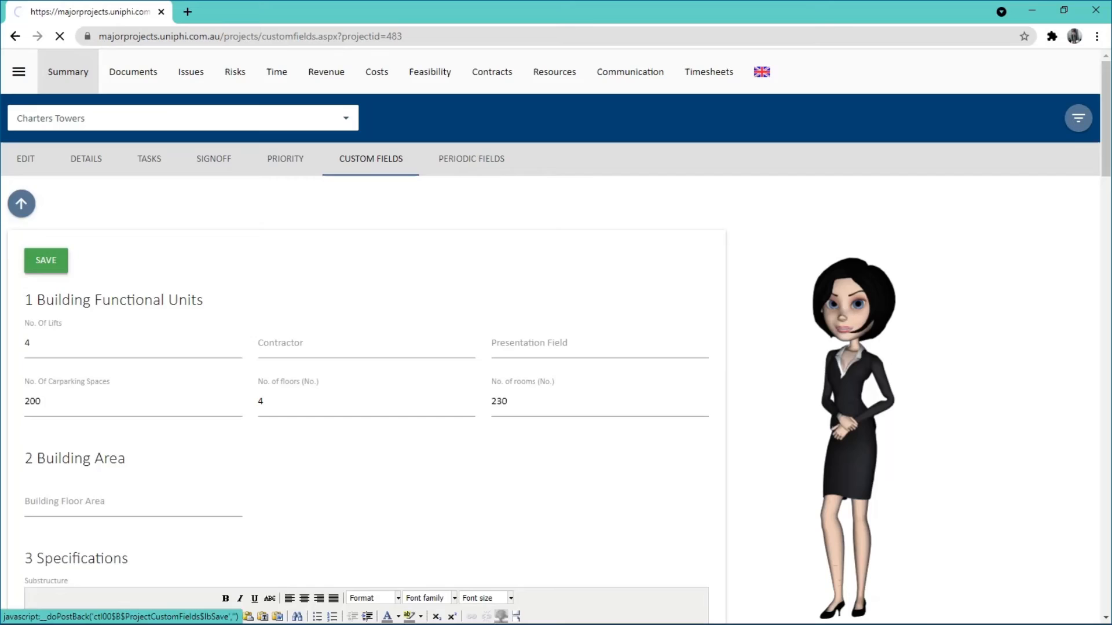